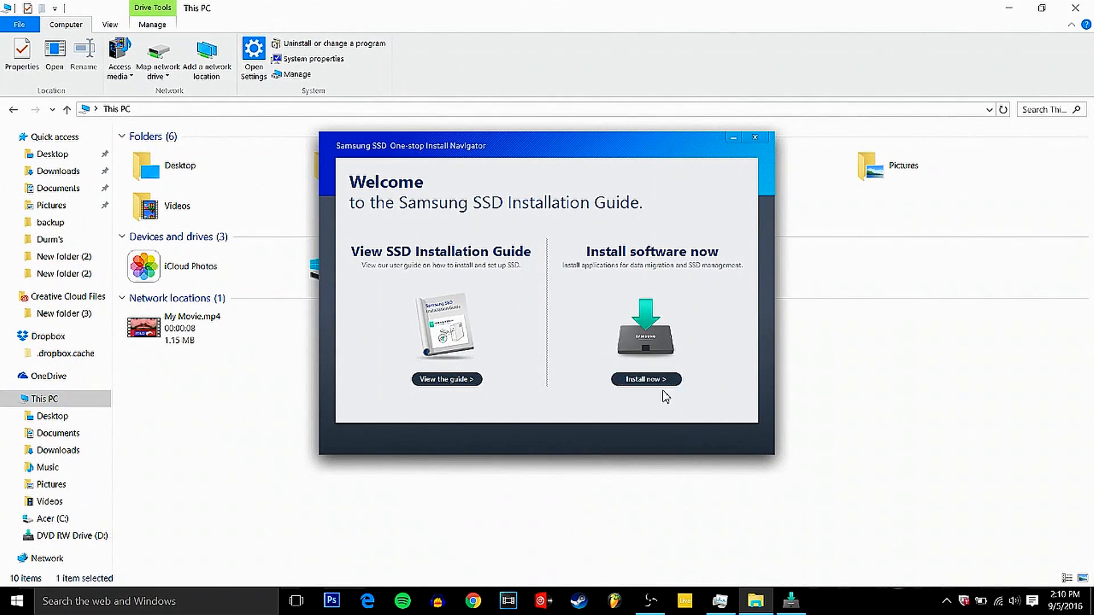
# - Install Samsung Data Migration with English setup language, accepting the license agreement
pyautogui.click(645, 379)
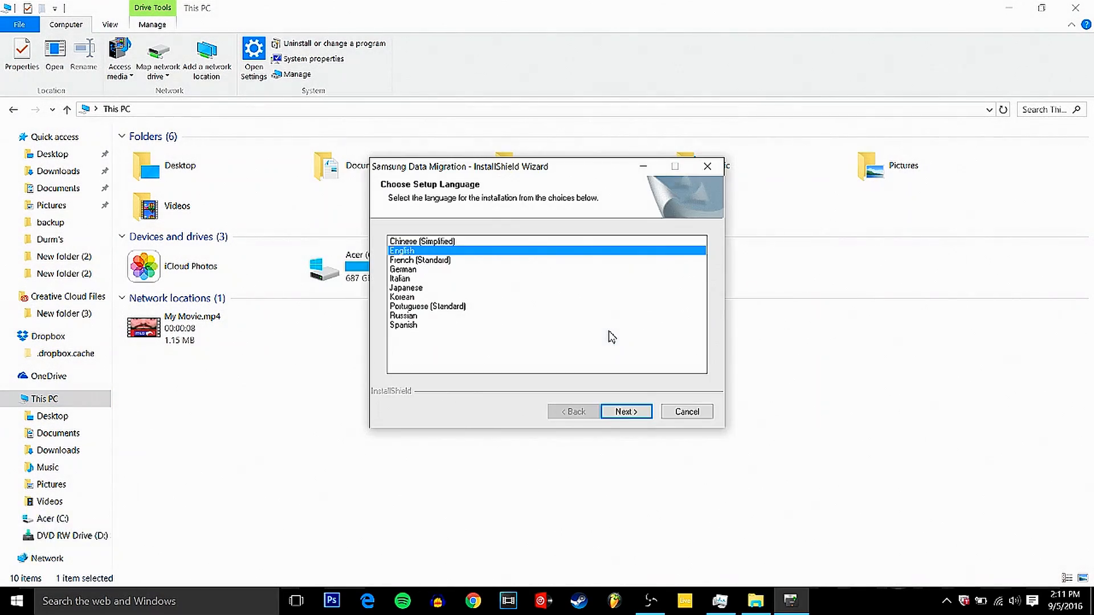
pyautogui.click(625, 411)
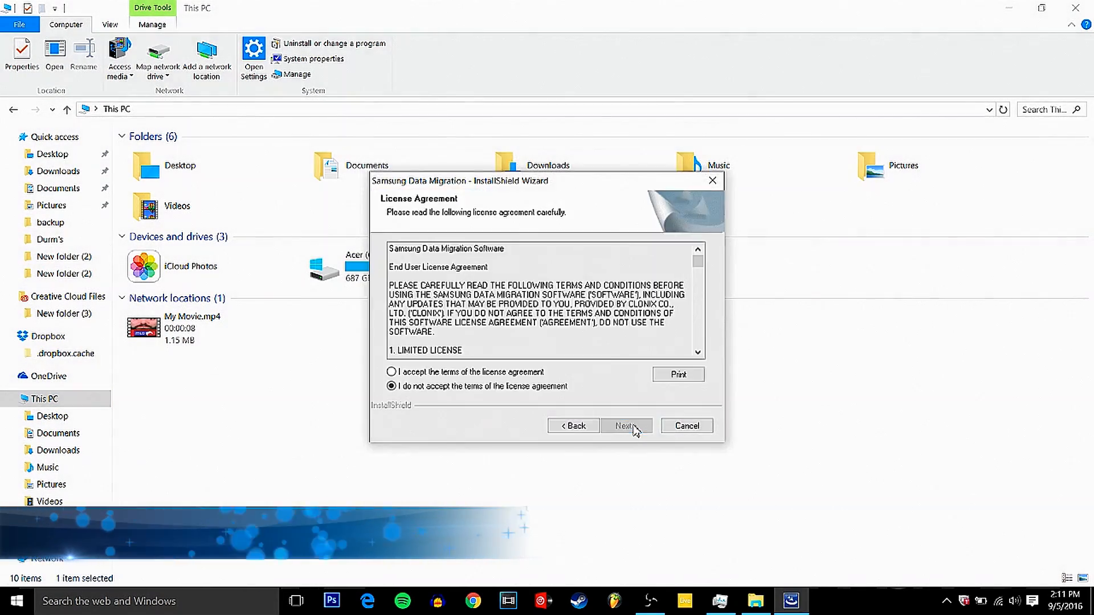
pyautogui.click(626, 426)
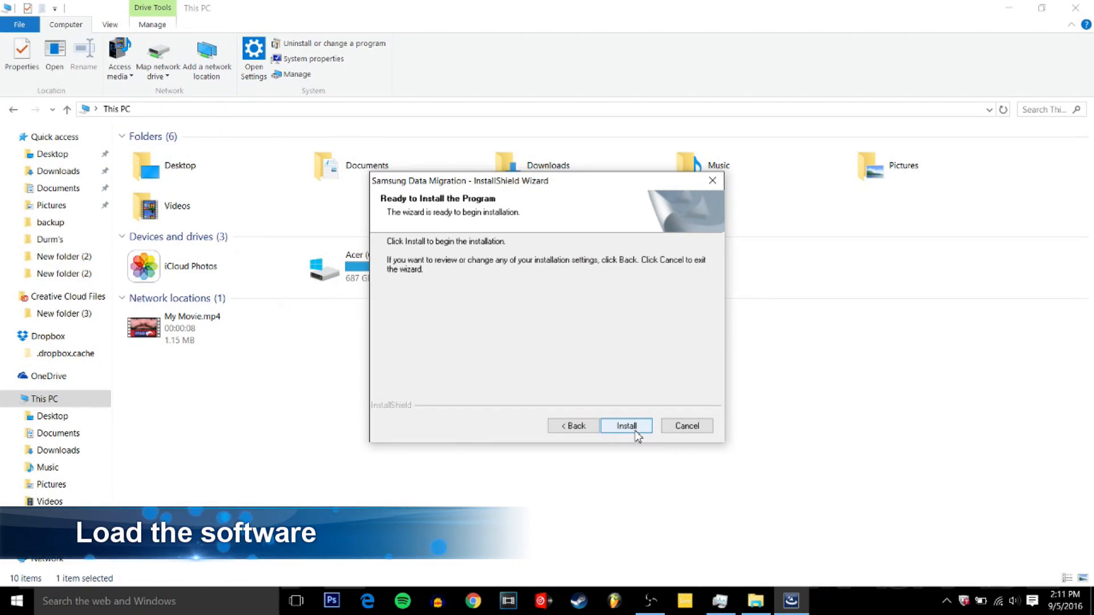
pyautogui.click(625, 426)
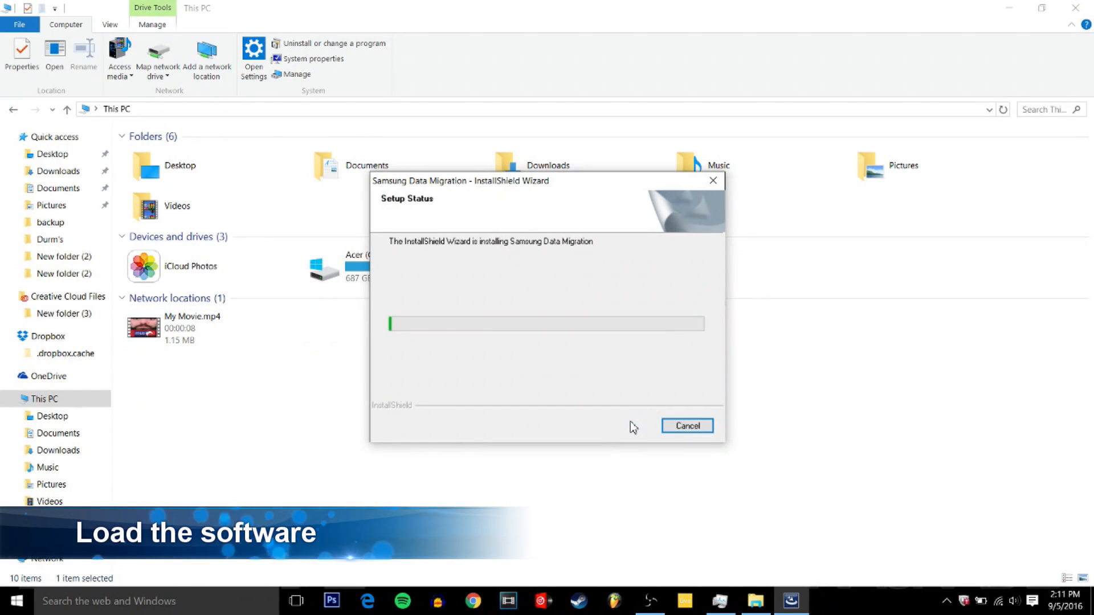
pyautogui.moveTo(659, 529)
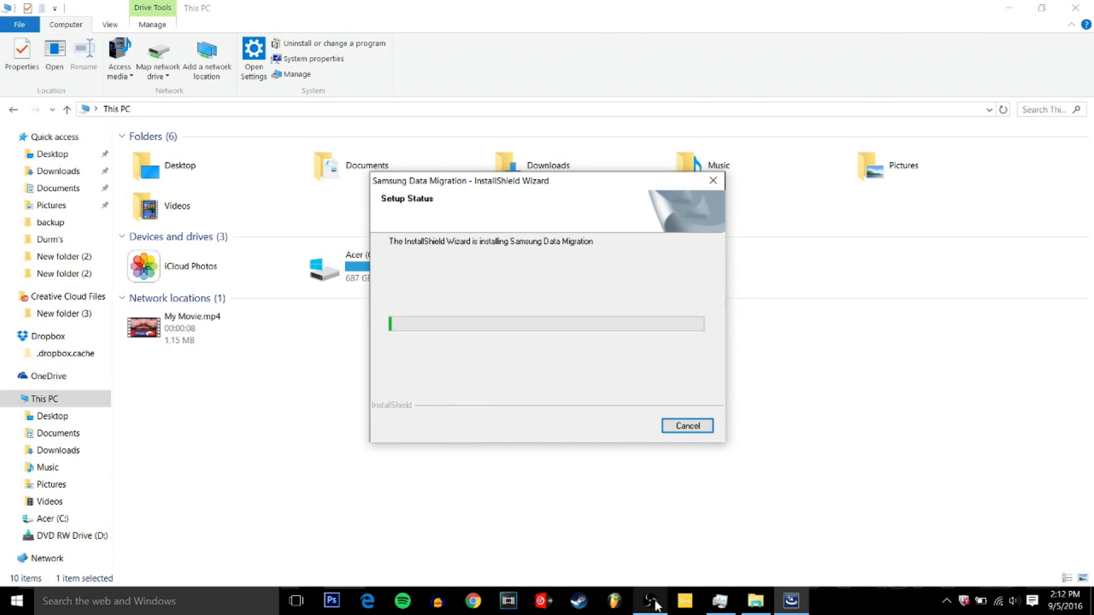
# - Wait for the InstallShield Wizard to finish installing Samsung Data Migration
pyautogui.click(649, 600)
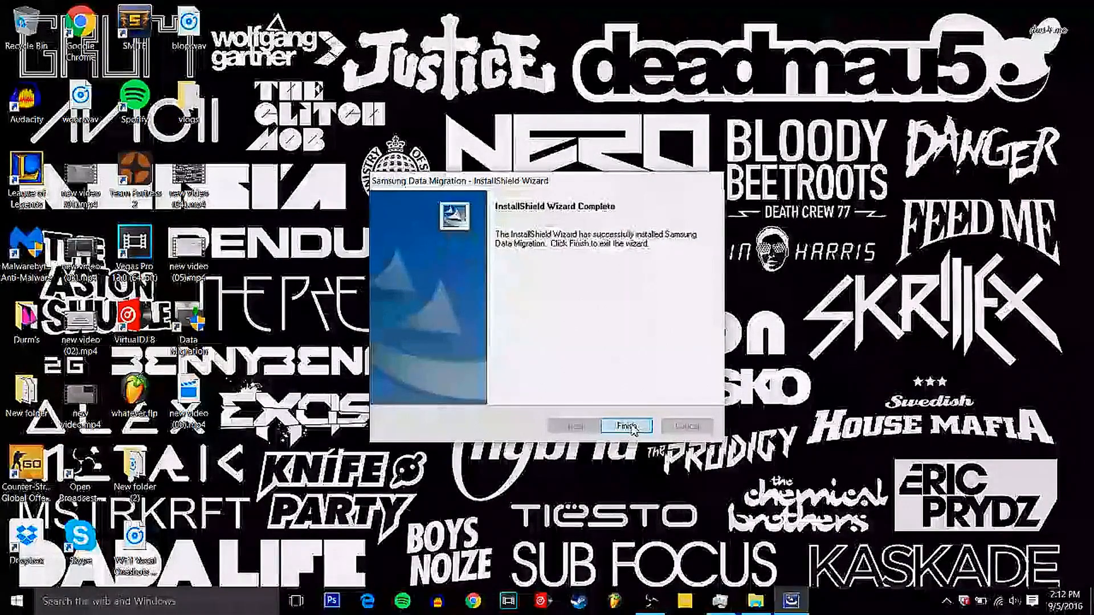
# - Close the setup wizard and update Samsung Data Migration from 2.7.1.0 to 3.0.0.49
pyautogui.click(624, 425)
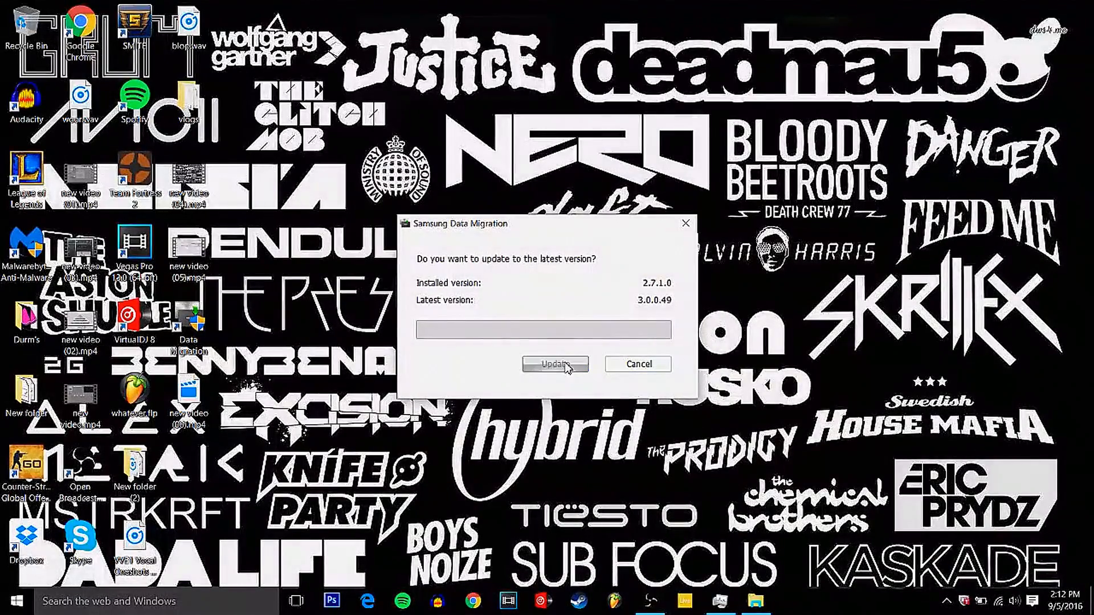
pyautogui.click(555, 364)
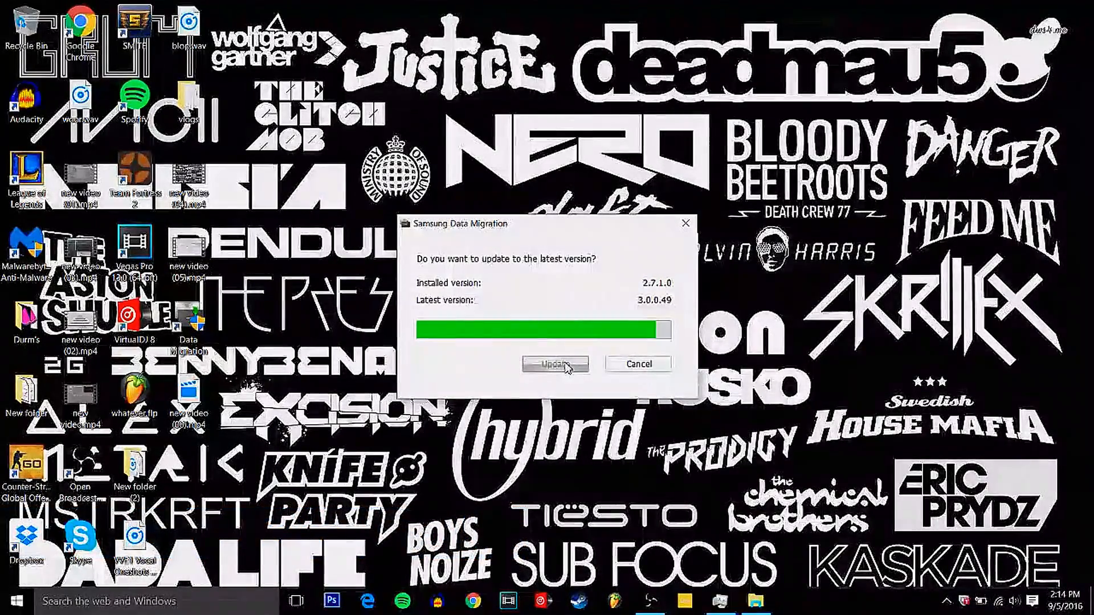
pyautogui.click(556, 365)
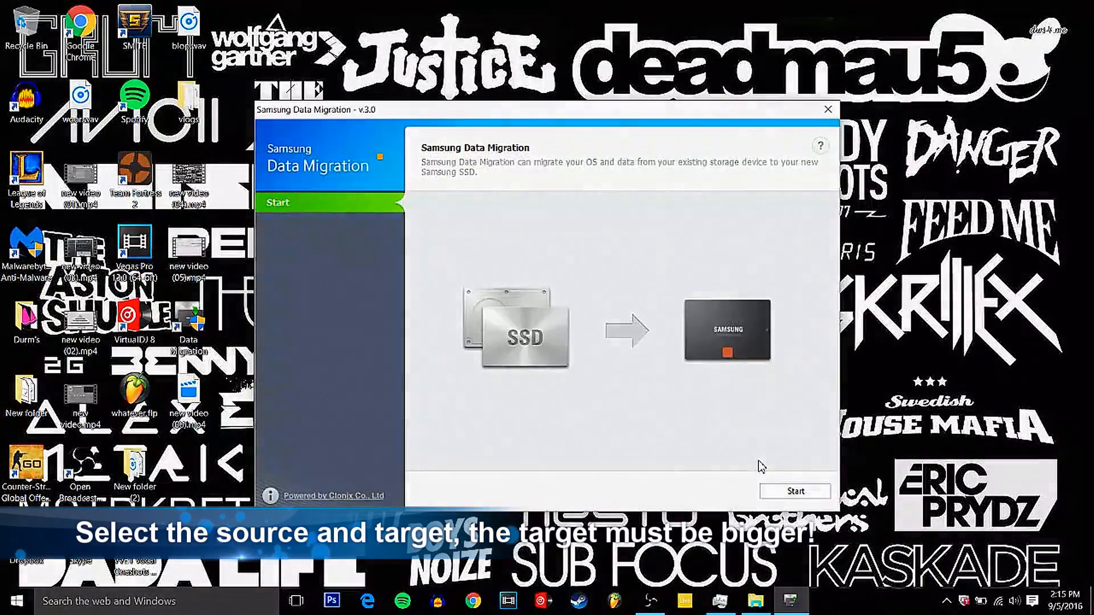
# - Start the migration from the Samsung Data Migration welcome screen
pyautogui.click(795, 491)
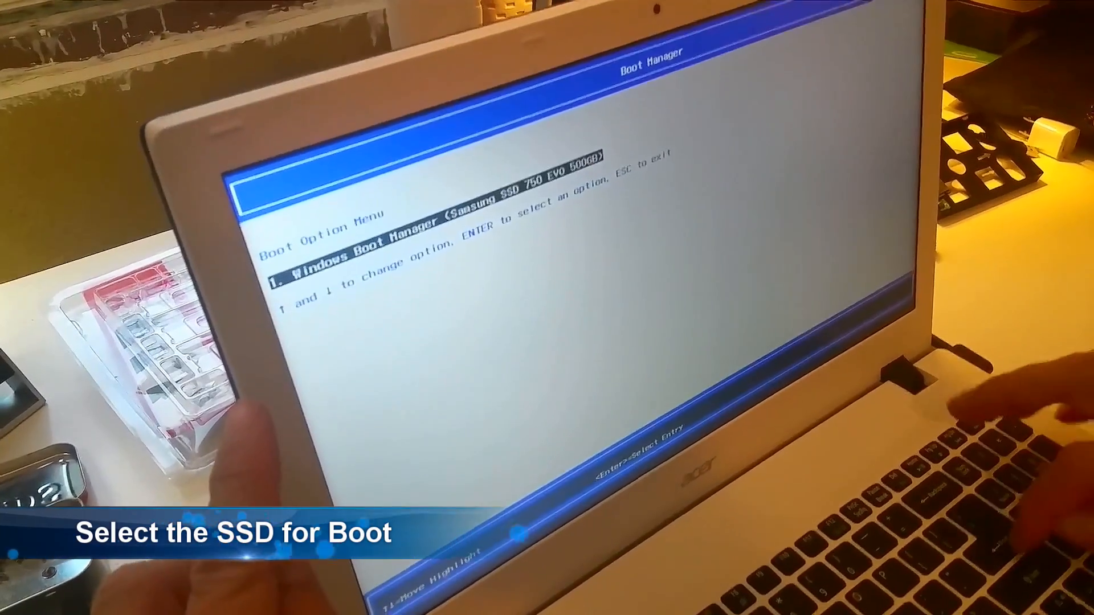
# - Boot from Windows Boot Manager on the Samsung SSD 750 Evo 500GB
pyautogui.press('enter')
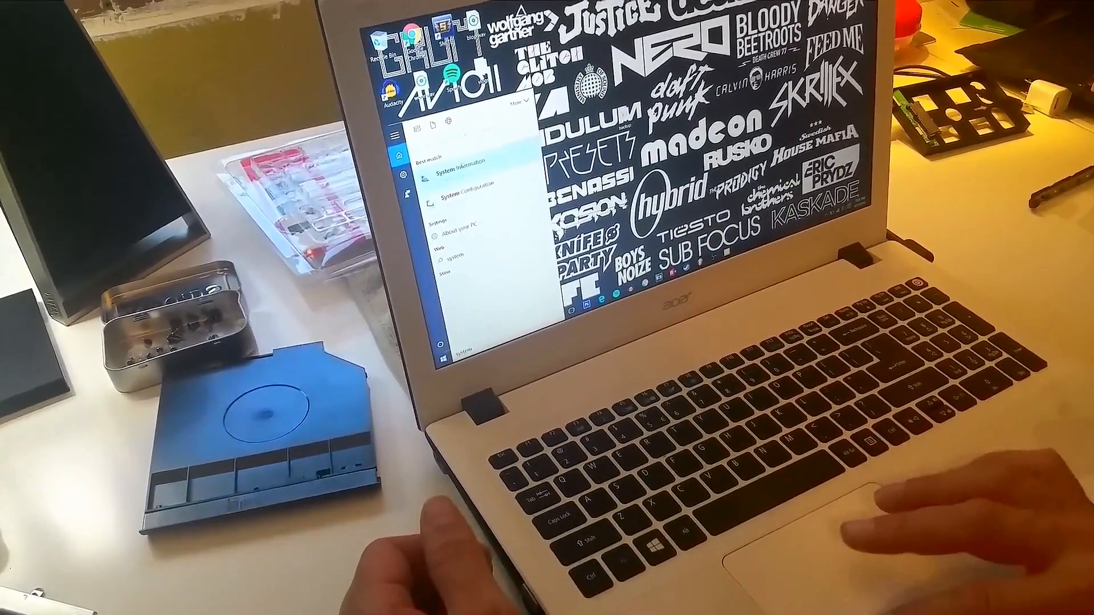
# - Open System Information from the Start search results for 'system'
pyautogui.click(457, 161)
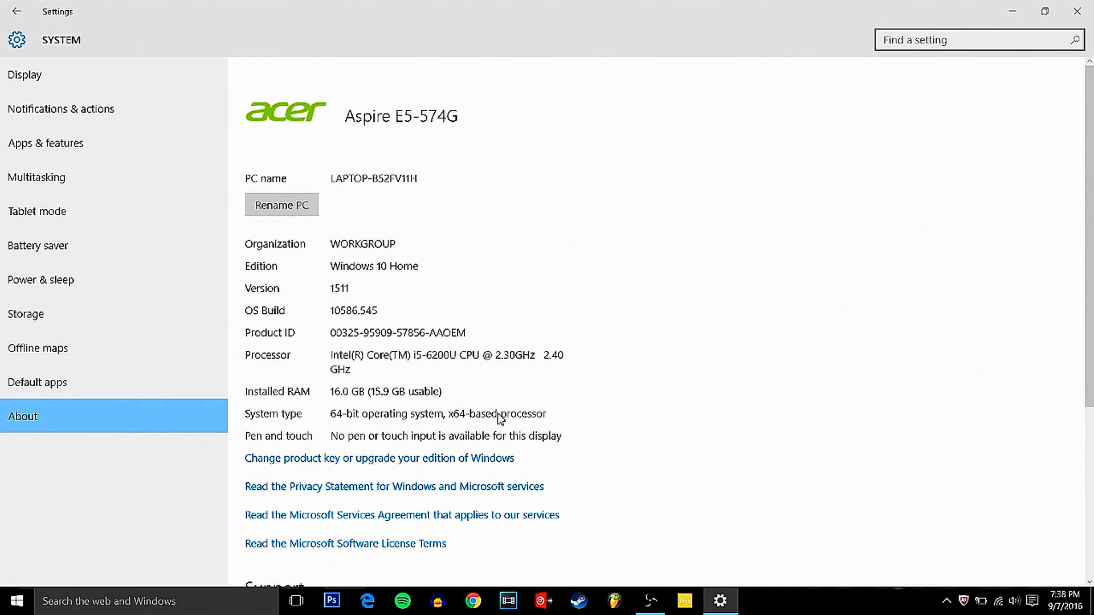
pyautogui.moveTo(368, 252)
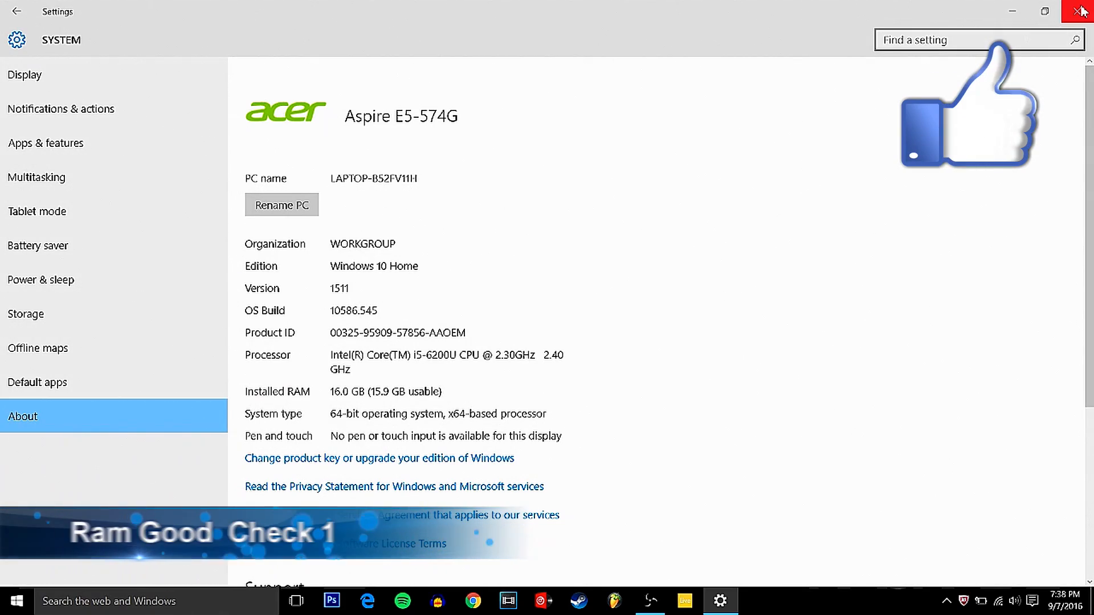
# - Confirm 16.0 GB installed RAM on the About page and close Settings
pyautogui.click(1081, 12)
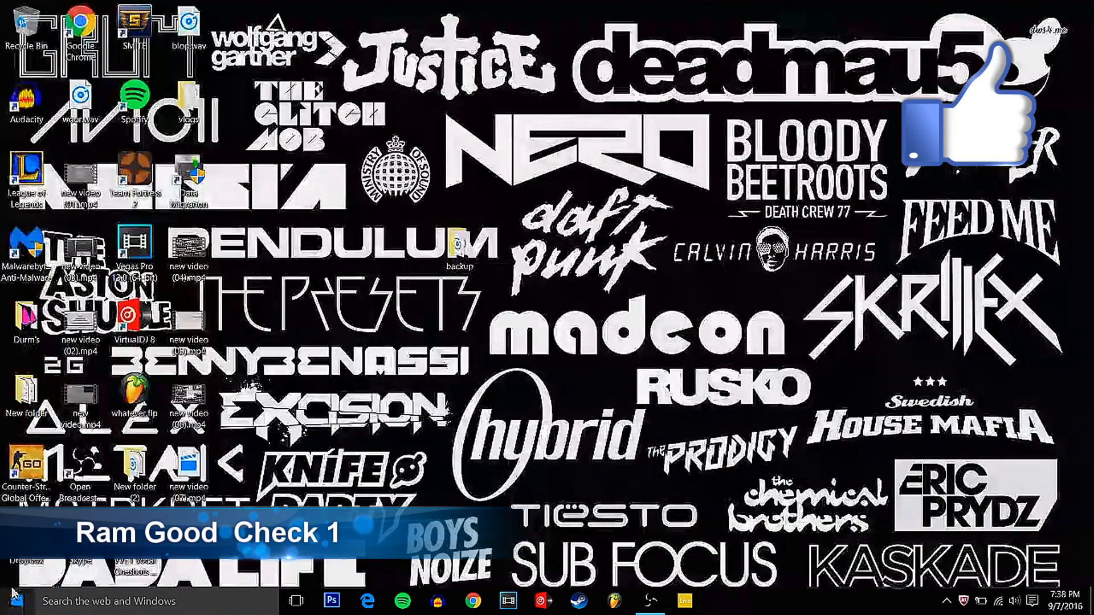
# - In Disk Management, bring Disk 1 online and delete its Acer (D:) volume
pyautogui.click(9, 601)
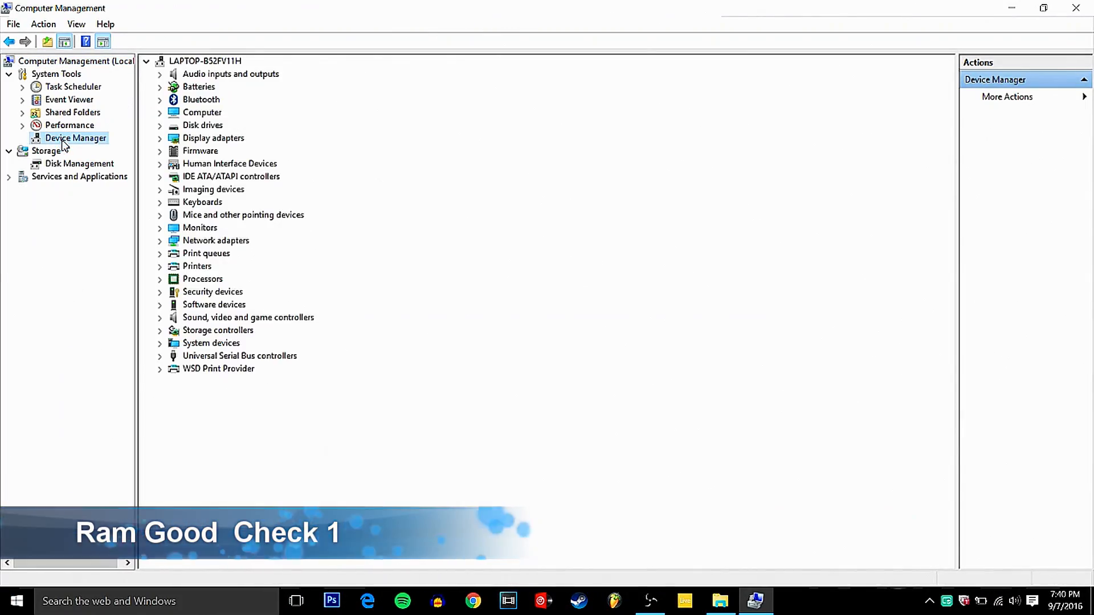
pyautogui.click(80, 163)
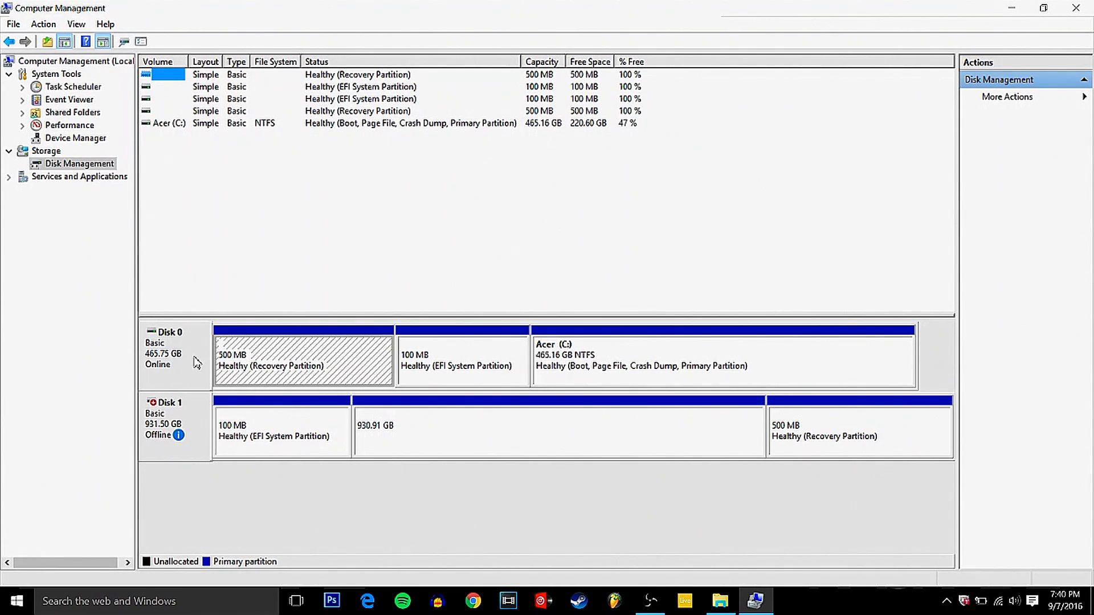
pyautogui.rightClick(166, 422)
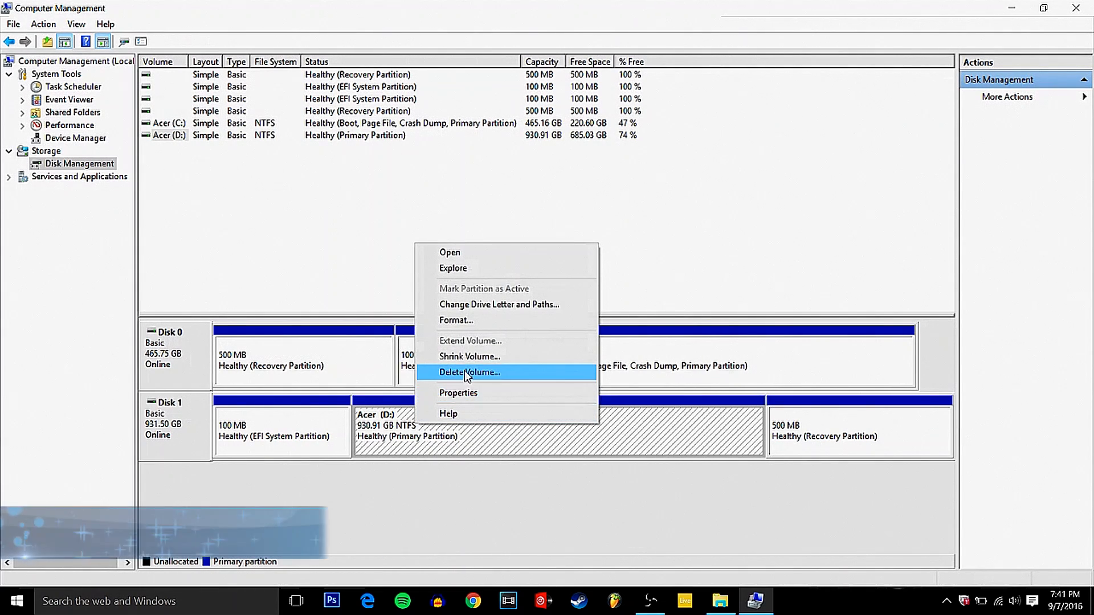
pyautogui.click(469, 372)
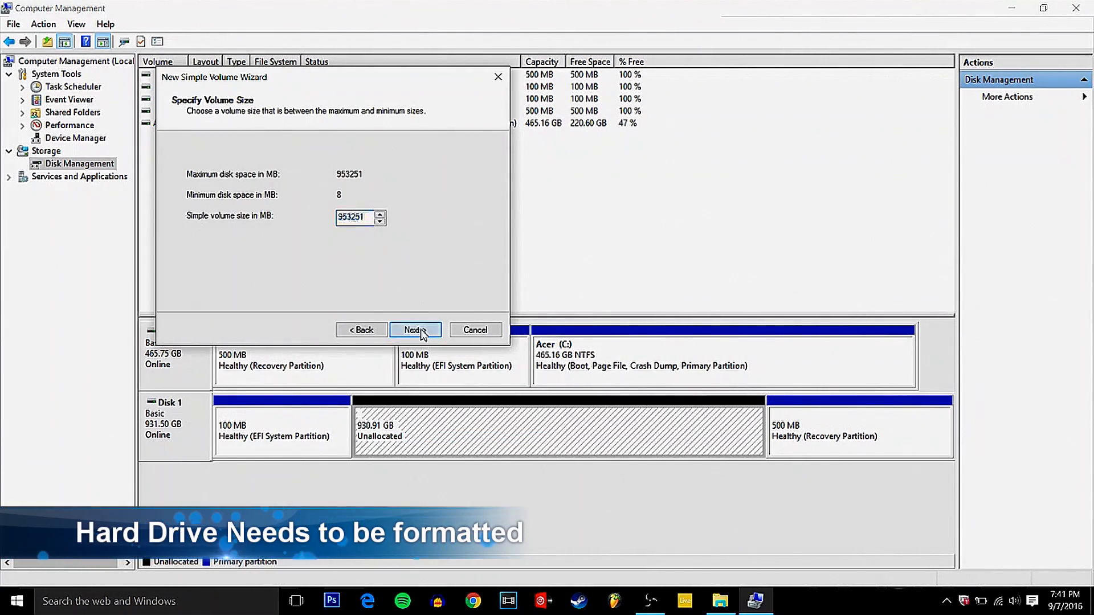
# - Create a maximum-size 930.91 GB NTFS quick-formatted volume on Disk 1
pyautogui.click(415, 329)
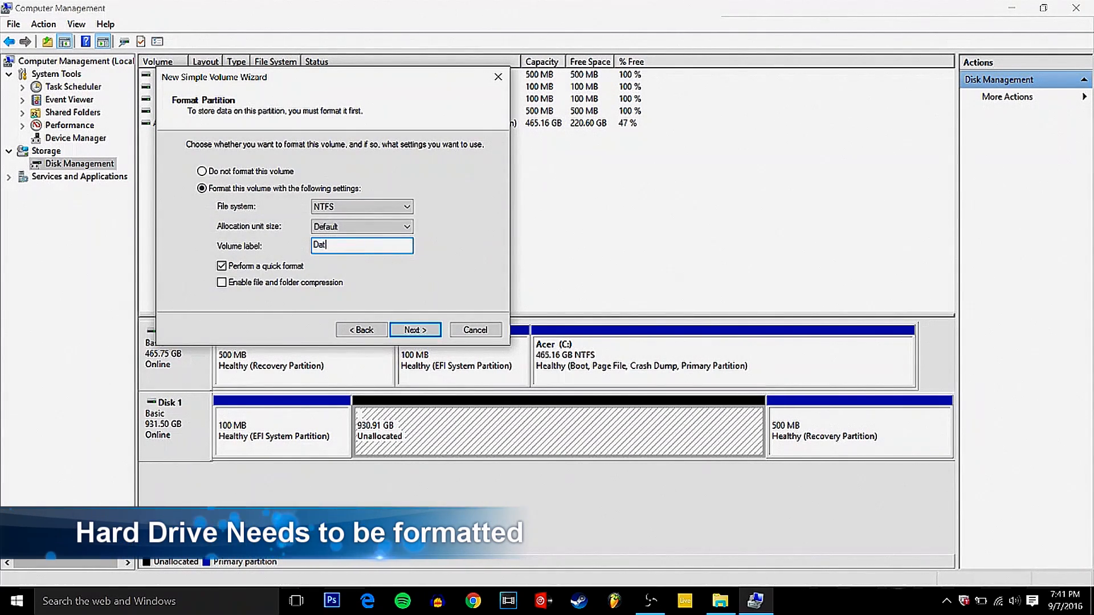
pyautogui.click(414, 330)
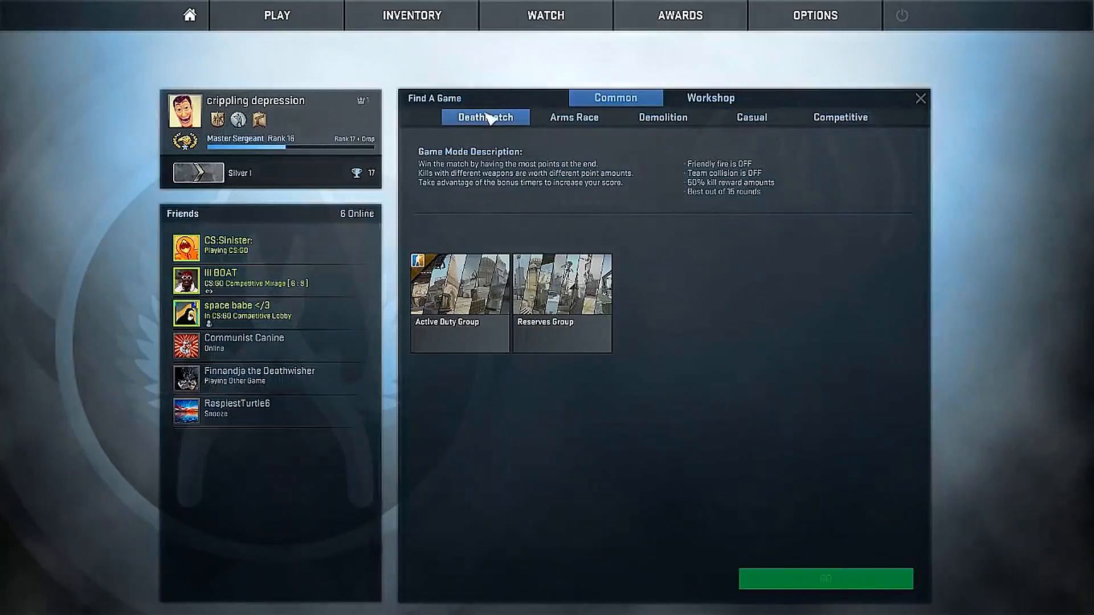
# - Launch a Deathmatch game on Palace Alley and resume play from the Esc menu
pyautogui.click(826, 578)
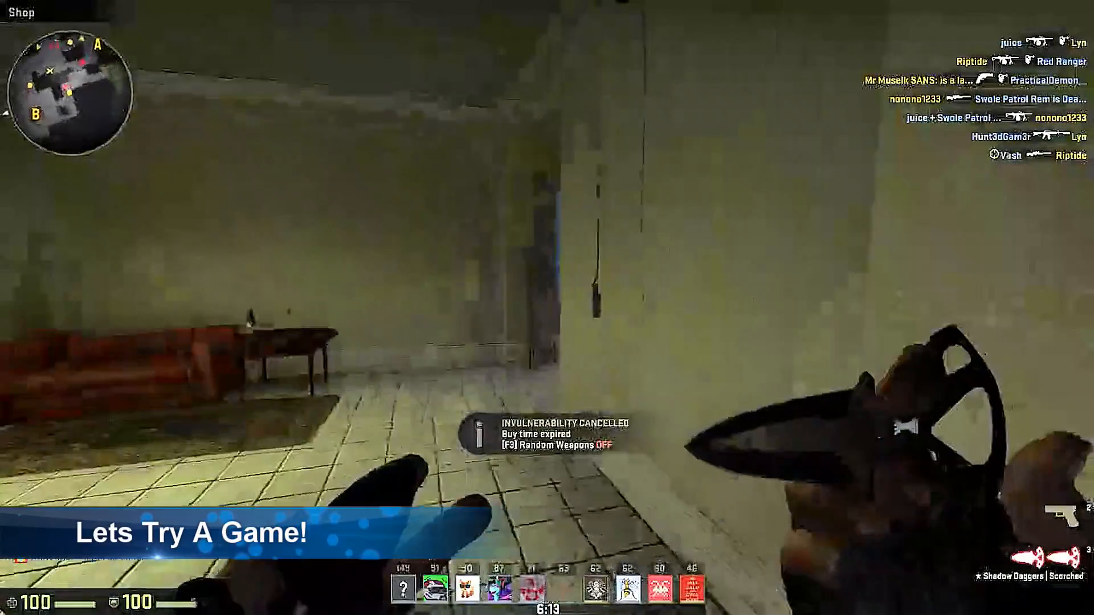
pyautogui.press('Escape')
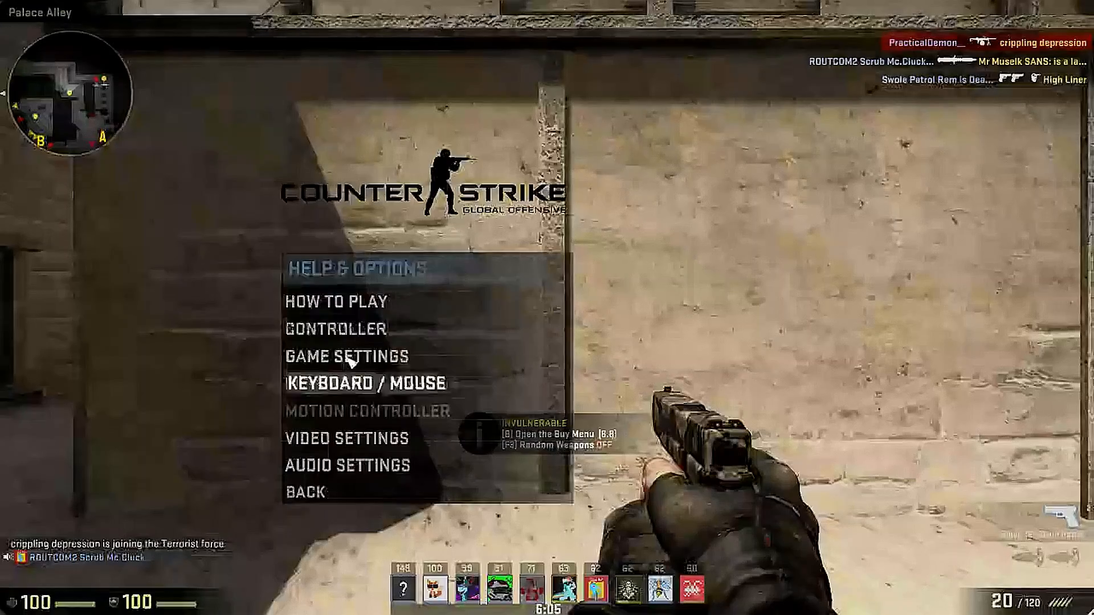
pyautogui.click(304, 491)
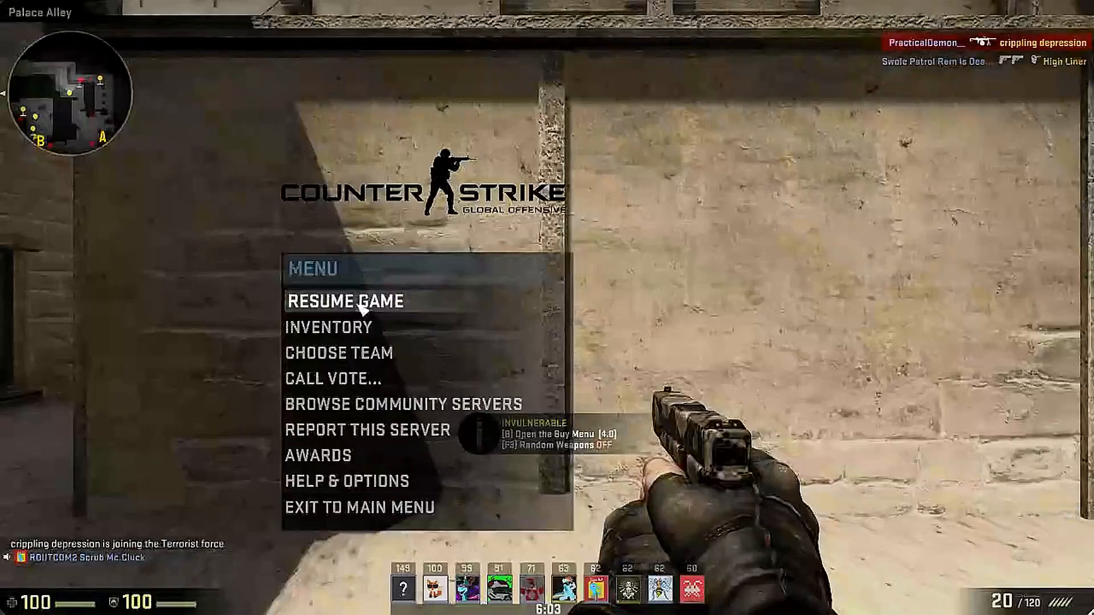
pyautogui.click(343, 301)
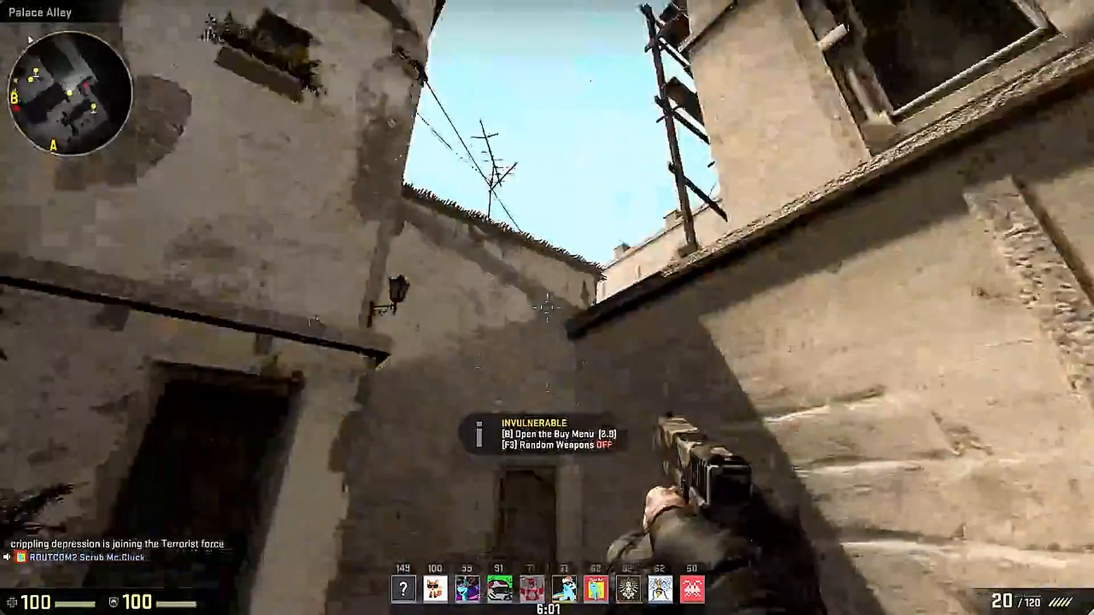